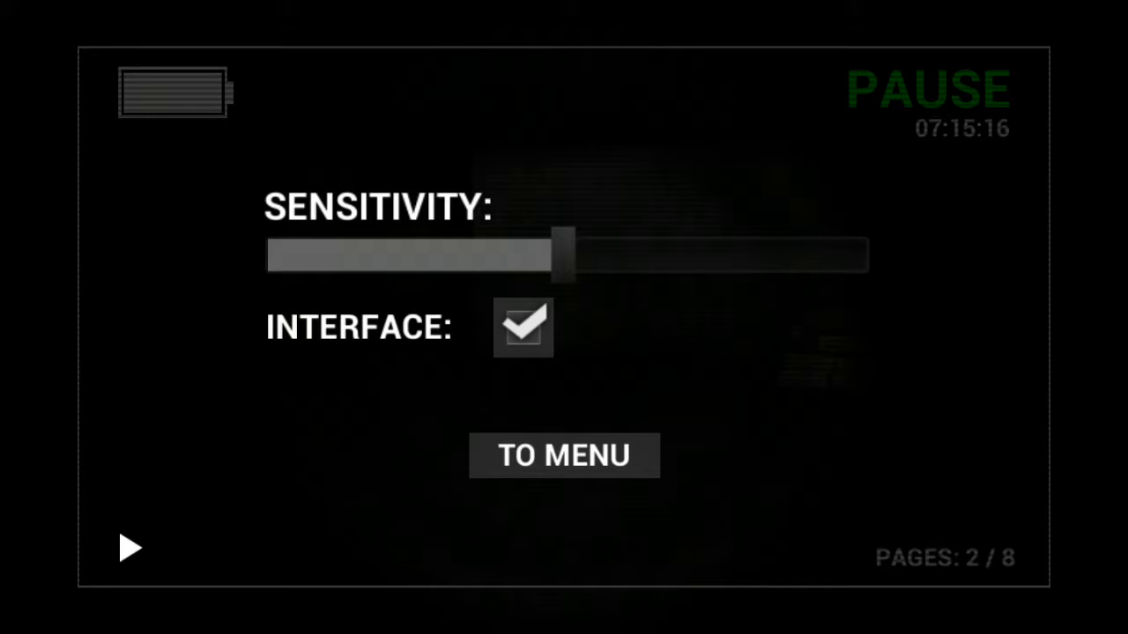
Step: Resume the game from the pause screen with 2 of 8 pages collected
{"action": "left_click", "coordinate": [127, 550]}
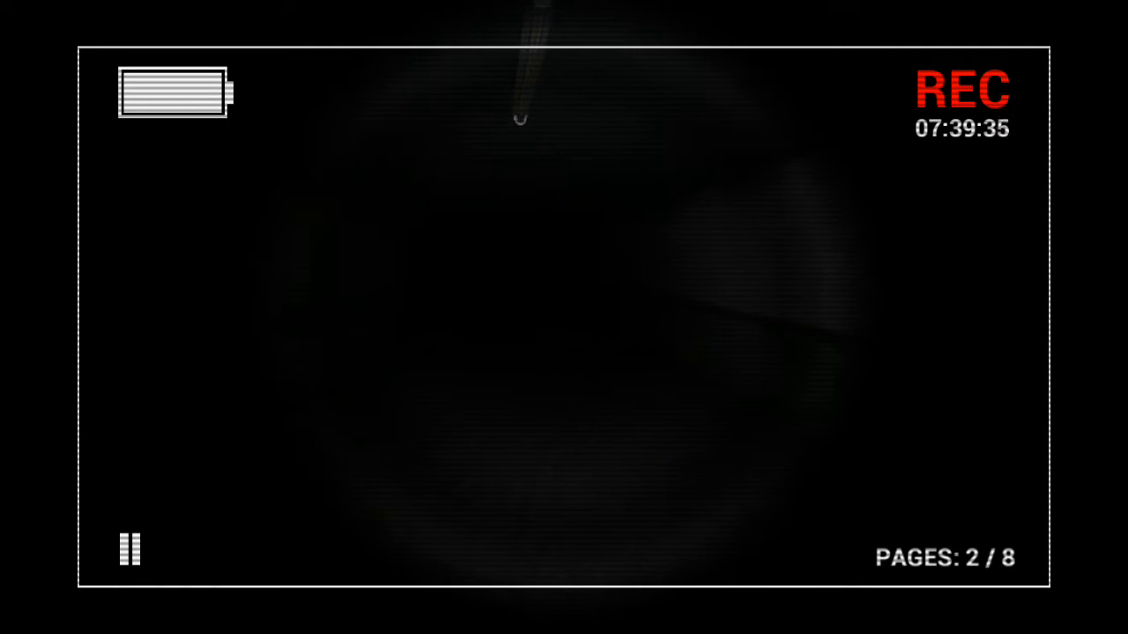
{"action": "left_click", "coordinate": [130, 548]}
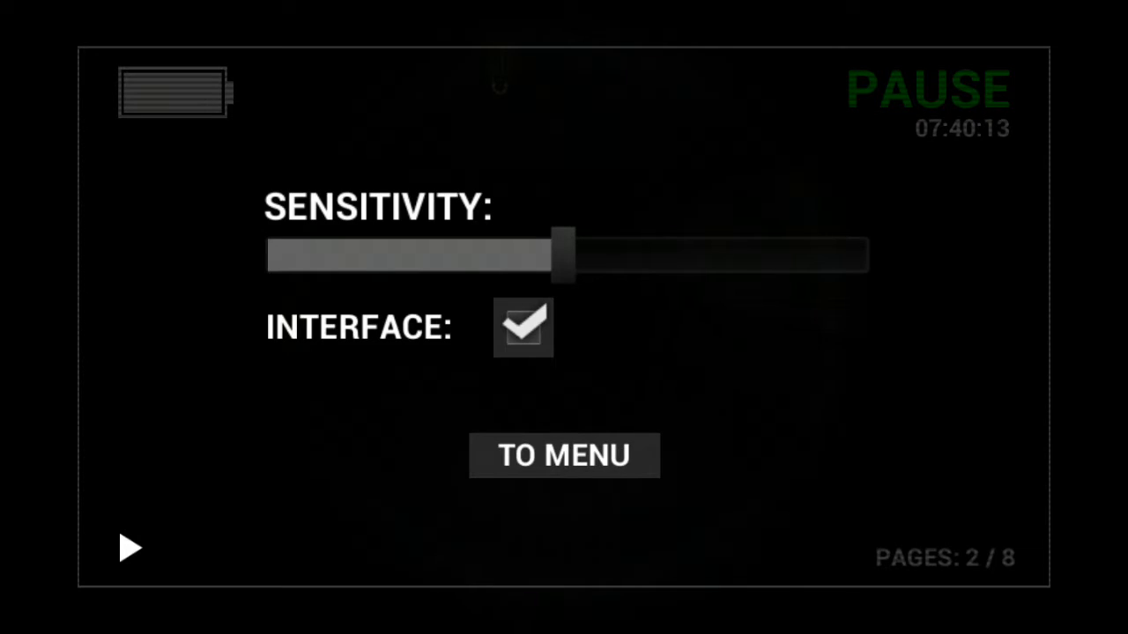
{"action": "left_click", "coordinate": [521, 330]}
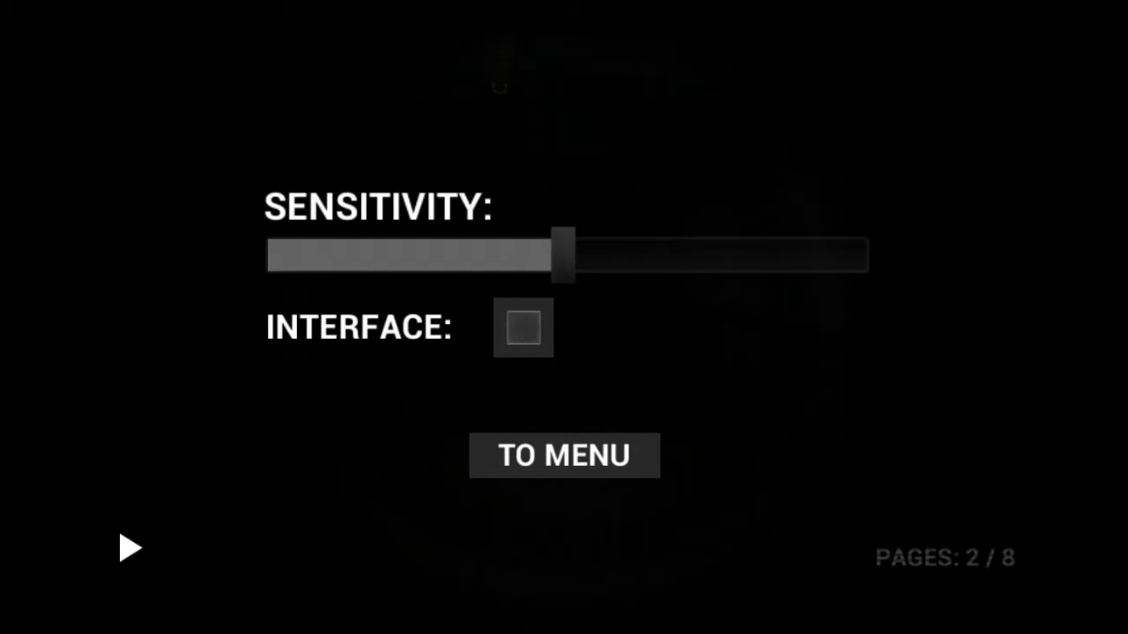
{"action": "left_click", "coordinate": [522, 329]}
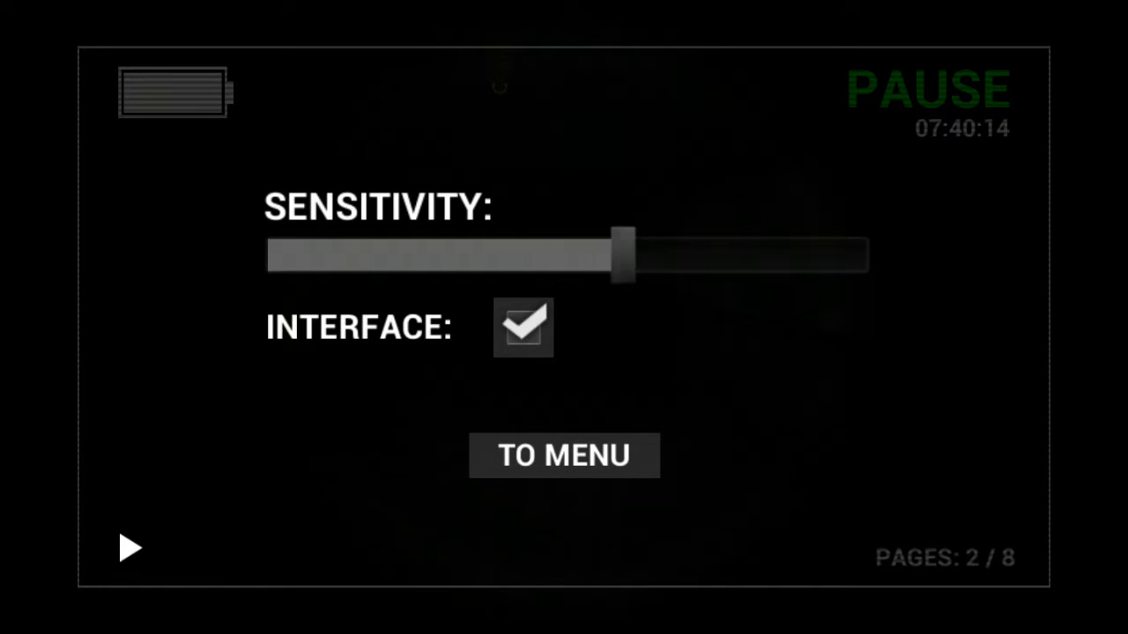
{"action": "left_click_drag", "start_coordinate": [620, 256], "coordinate": [863, 256]}
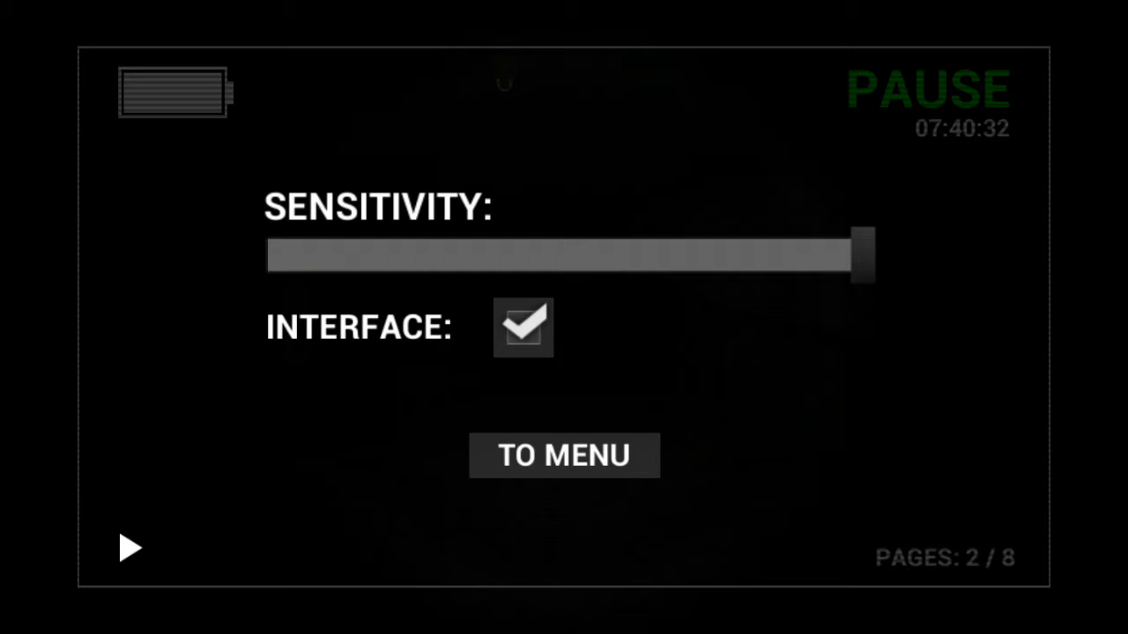
{"action": "left_click_drag", "start_coordinate": [860, 256], "coordinate": [560, 255]}
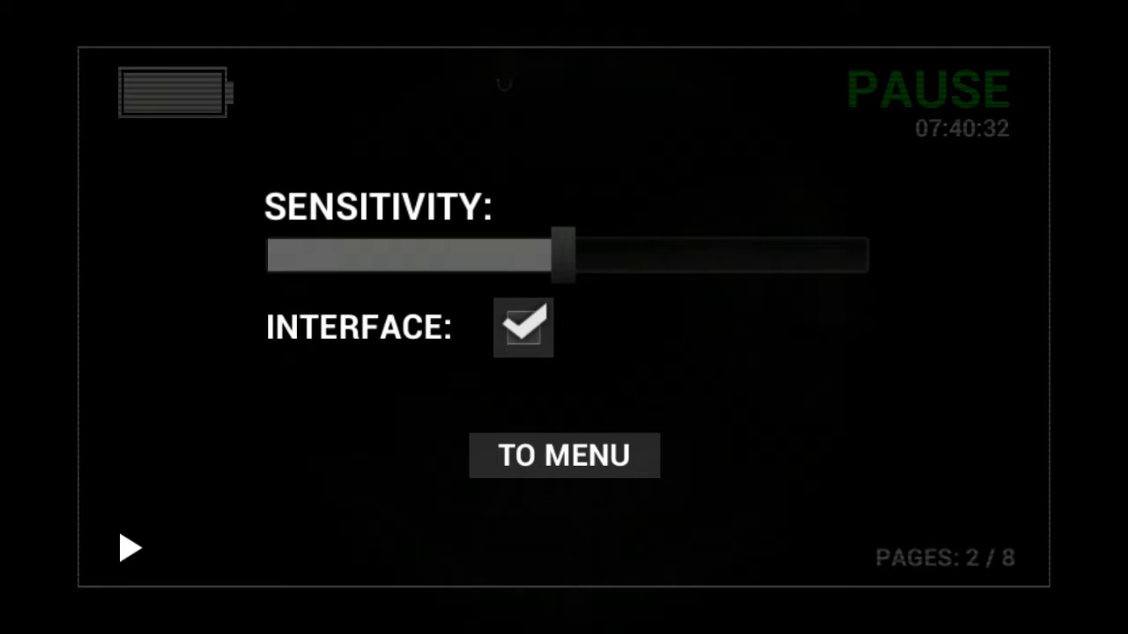
{"action": "left_click", "coordinate": [128, 550]}
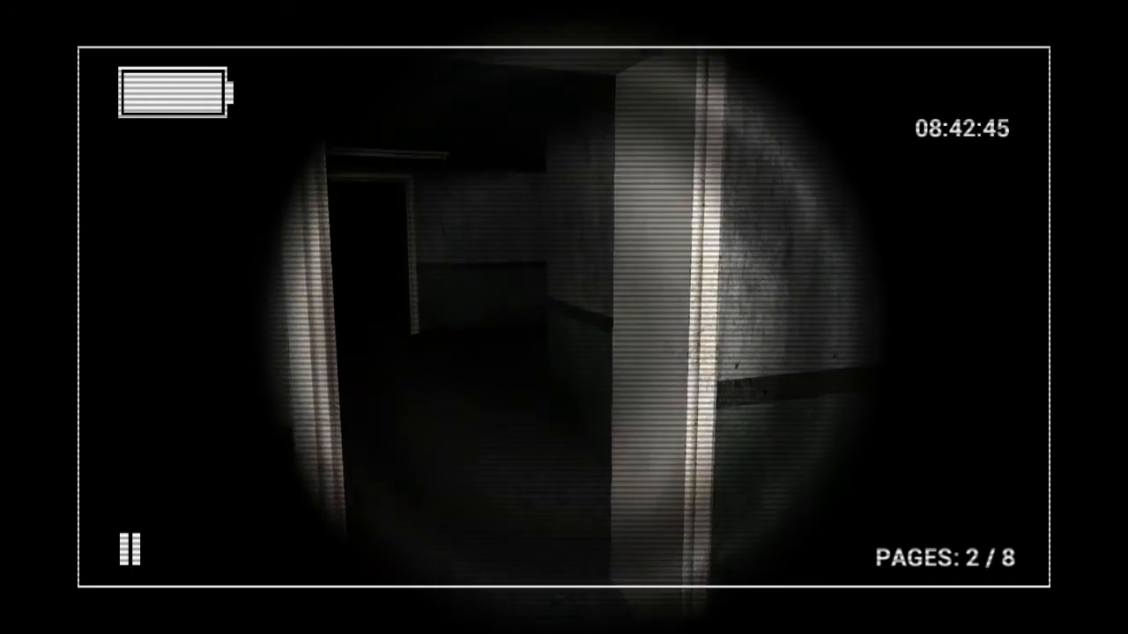
{"action": "mouse_move", "coordinate": [564, 317]}
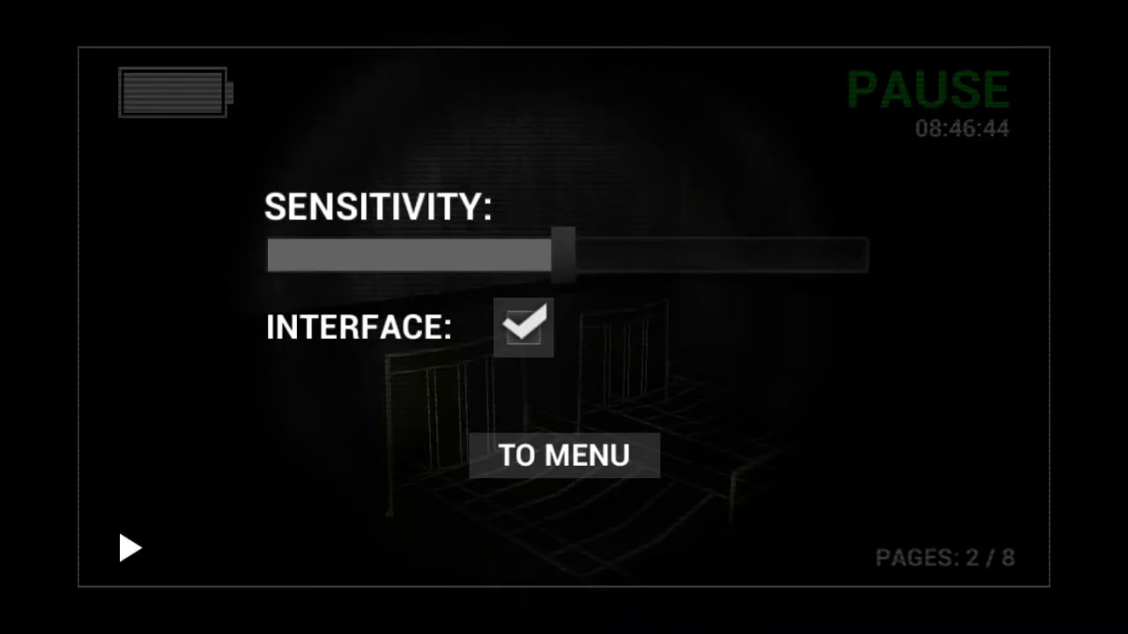
Step: Resume after the brief pause to continue toward the dark doorway, still at 2 of 8 pages
{"action": "left_click", "coordinate": [127, 548]}
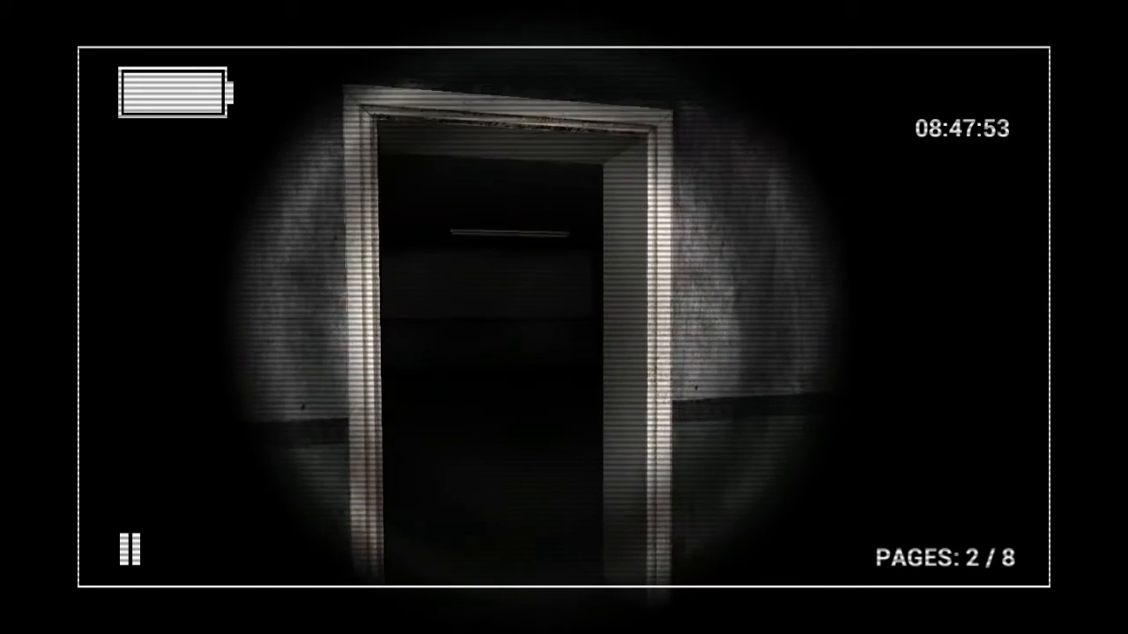